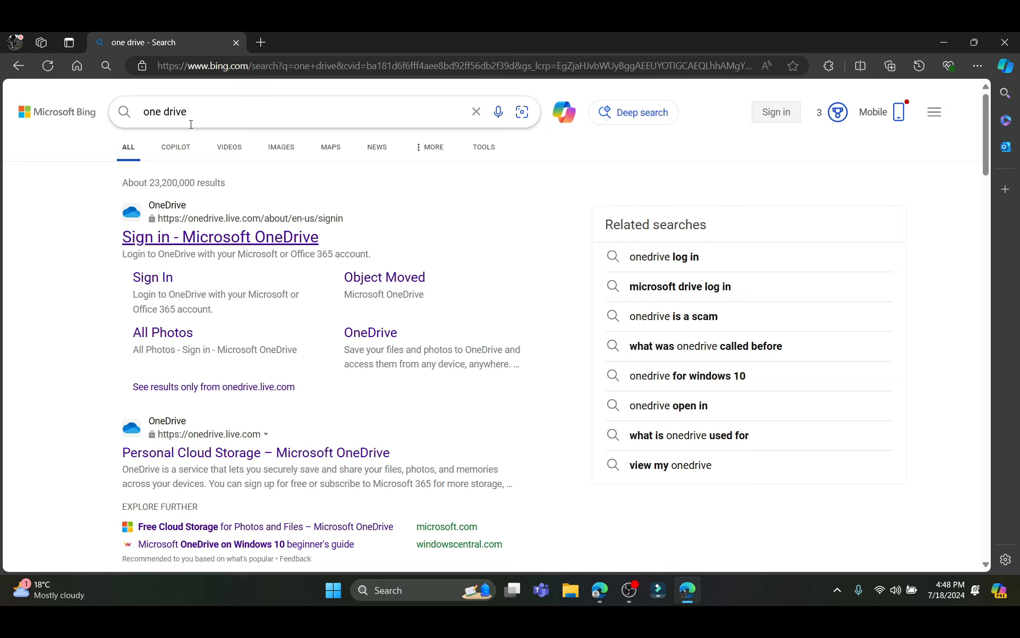
{"action": "mouse_move", "coordinate": [220, 237]}
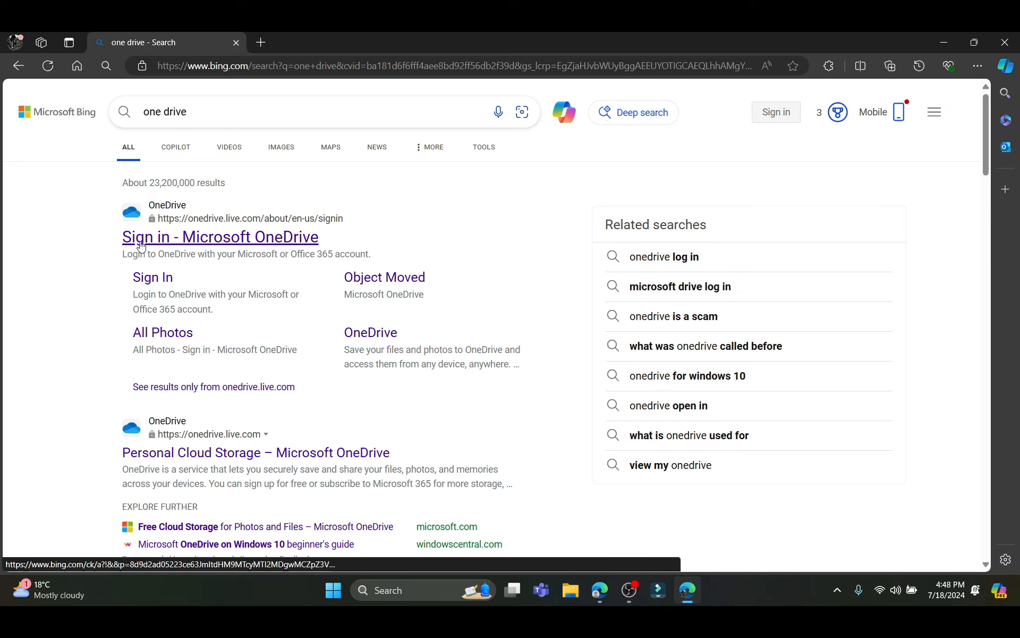
Step: Open the 'Sign in - Microsoft OneDrive' result from the Bing search
{"action": "left_click", "coordinate": [220, 237]}
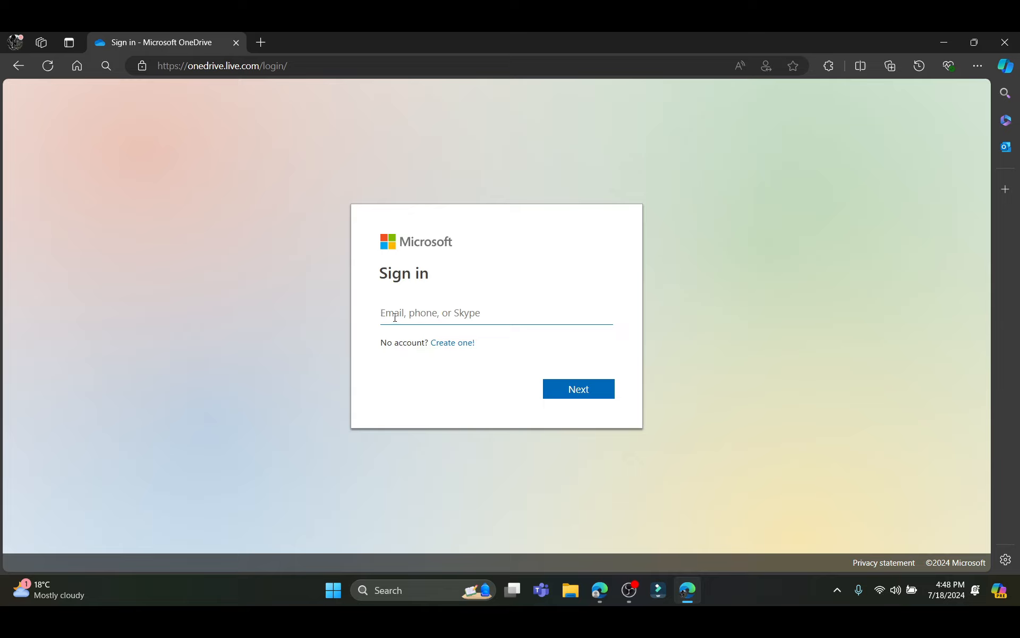
{"action": "mouse_move", "coordinate": [466, 310]}
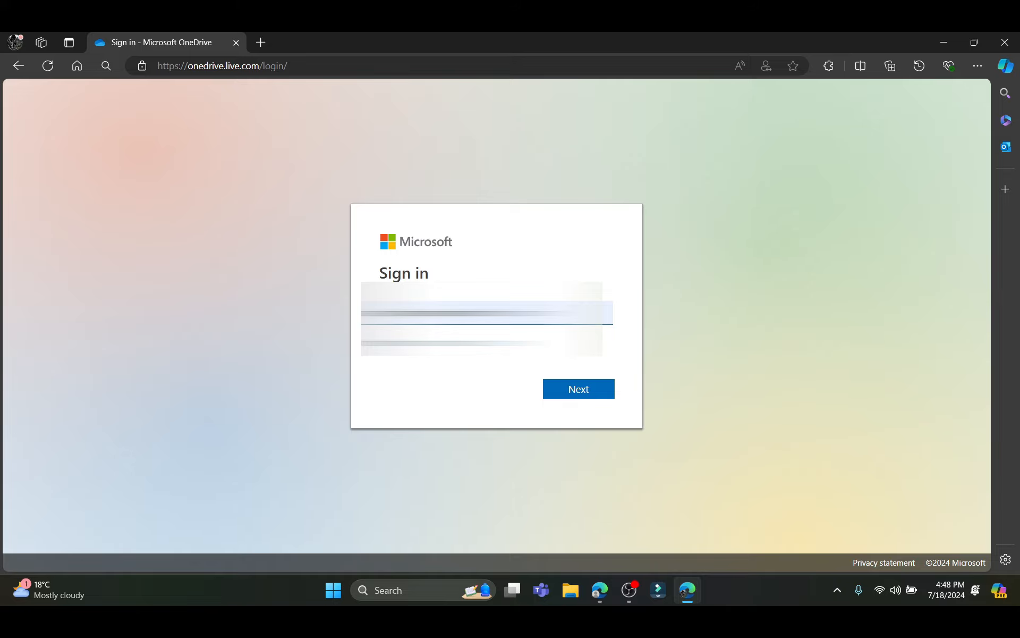
Step: Submit the entered email address with Next on the Microsoft sign-in page
{"action": "left_click", "coordinate": [578, 388]}
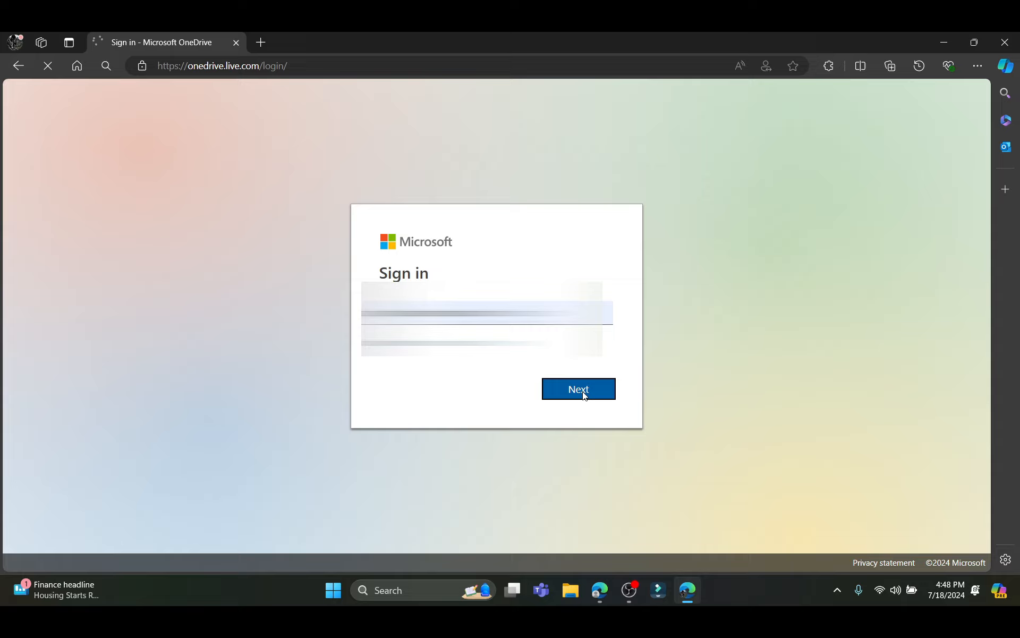
Step: Focus the password field on the 'Enter password' page to enter the password
{"action": "left_click", "coordinate": [578, 389]}
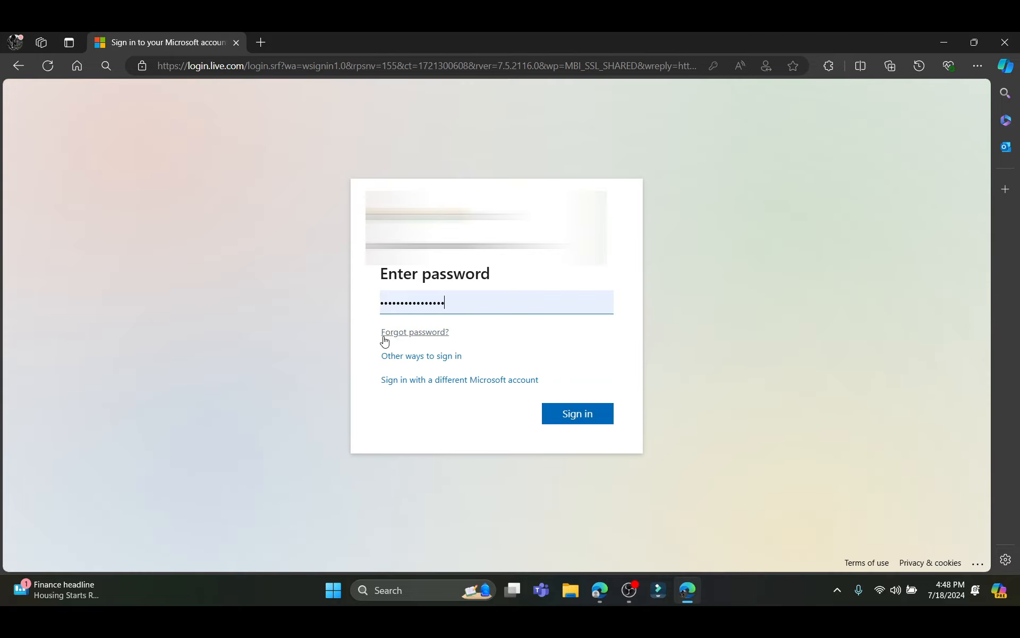
{"action": "mouse_move", "coordinate": [434, 339]}
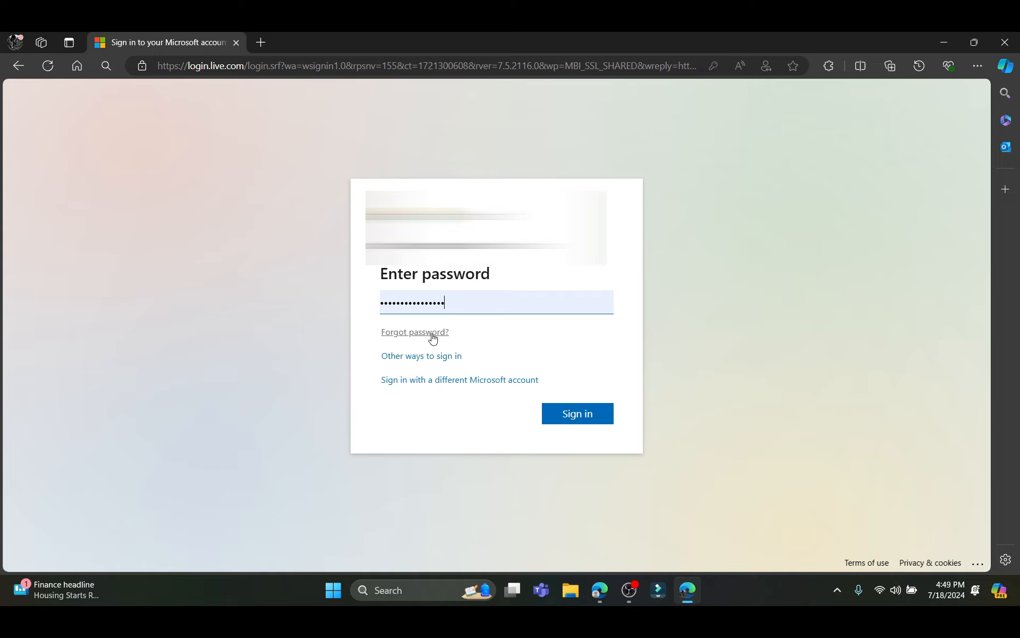
{"action": "mouse_move", "coordinate": [412, 362]}
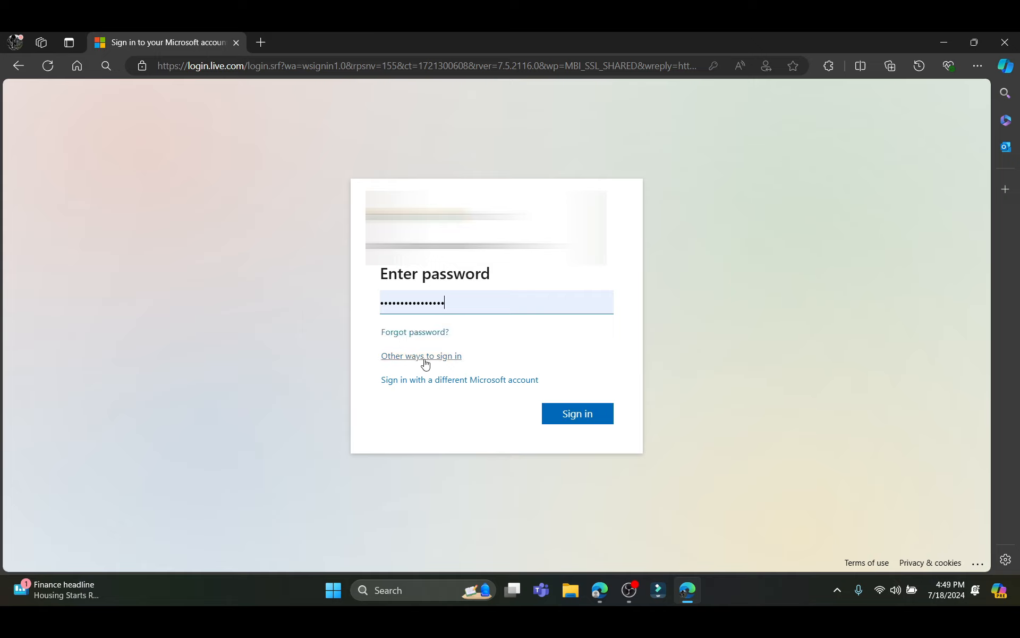
Step: Show the alternative sign-in methods via 'Other ways to sign in'
{"action": "left_click", "coordinate": [421, 356]}
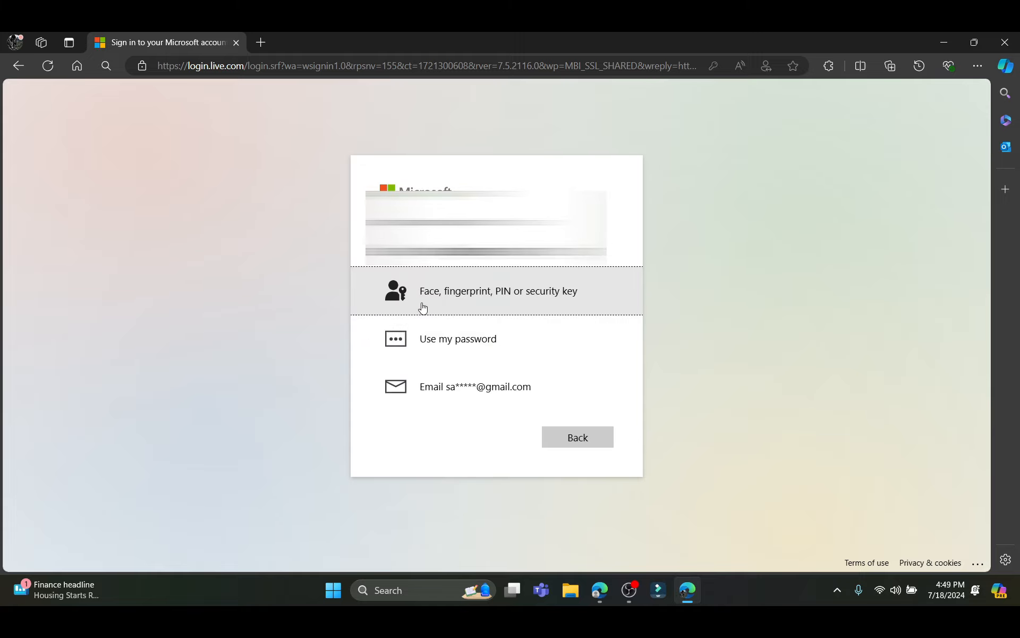
{"action": "mouse_move", "coordinate": [432, 305]}
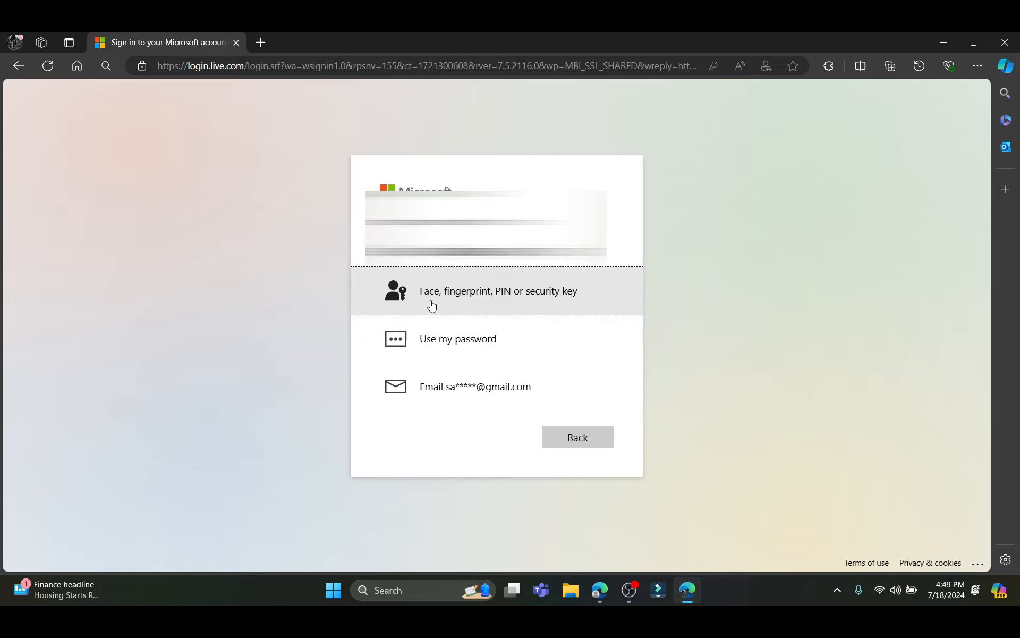
{"action": "mouse_move", "coordinate": [500, 330]}
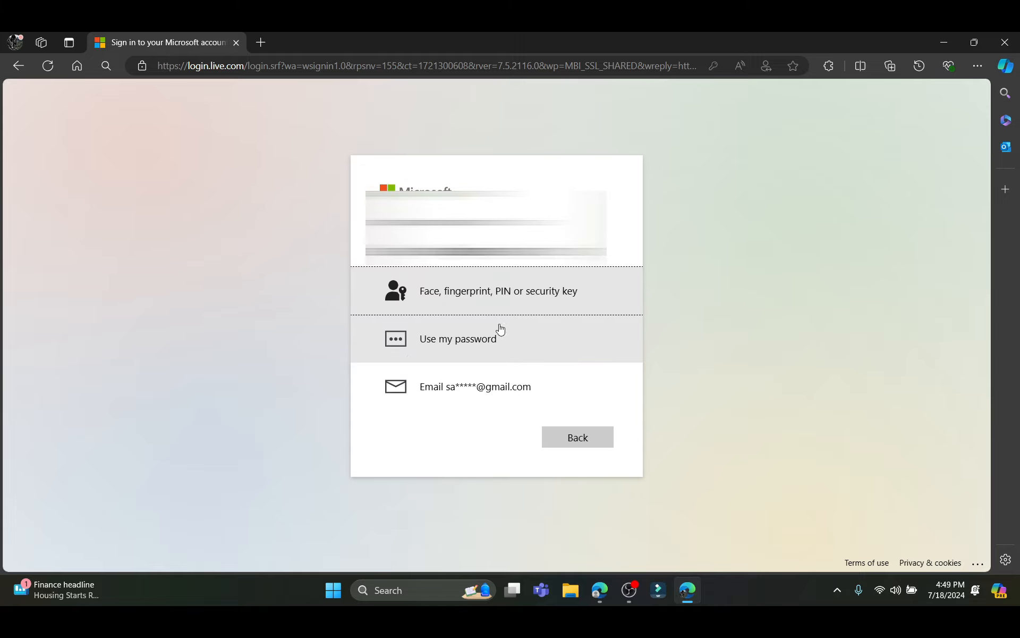
{"action": "mouse_move", "coordinate": [458, 386]}
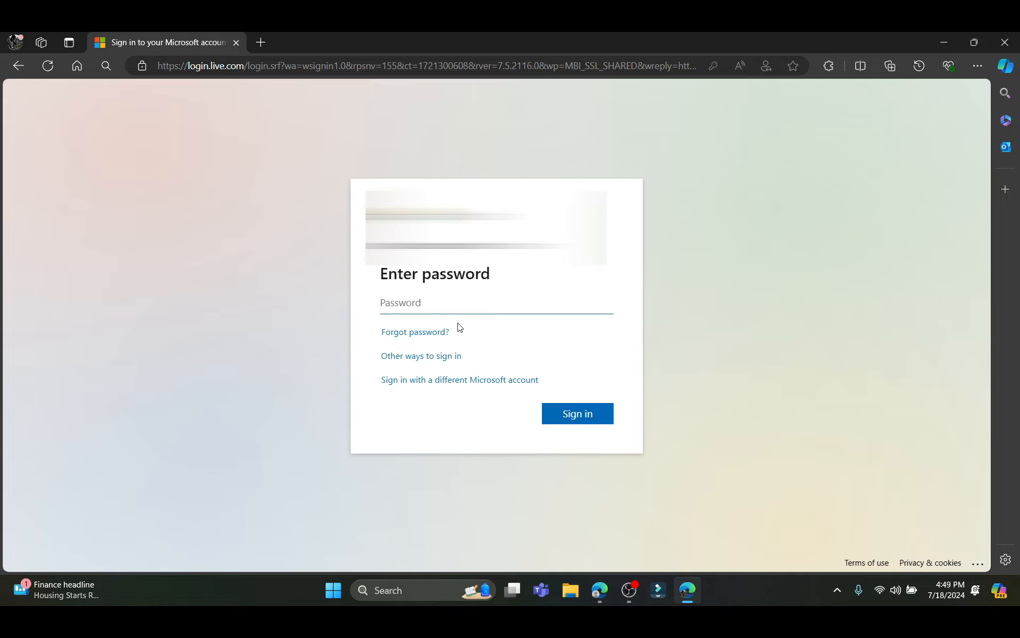
Step: Enter the password in the Password field and sign in
{"action": "type", "text": "password"}
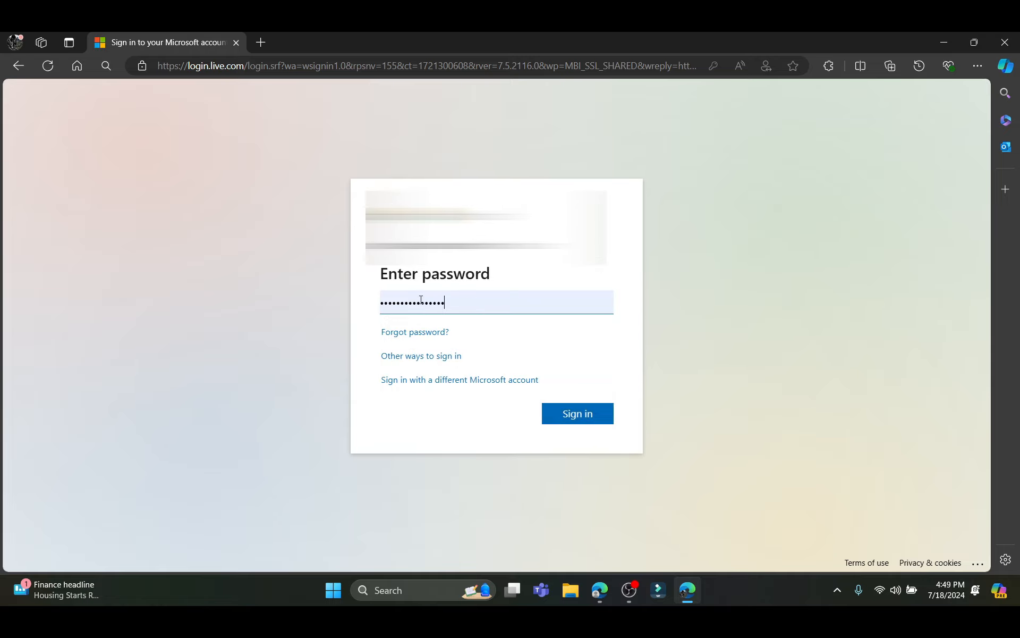
{"action": "left_click", "coordinate": [577, 414]}
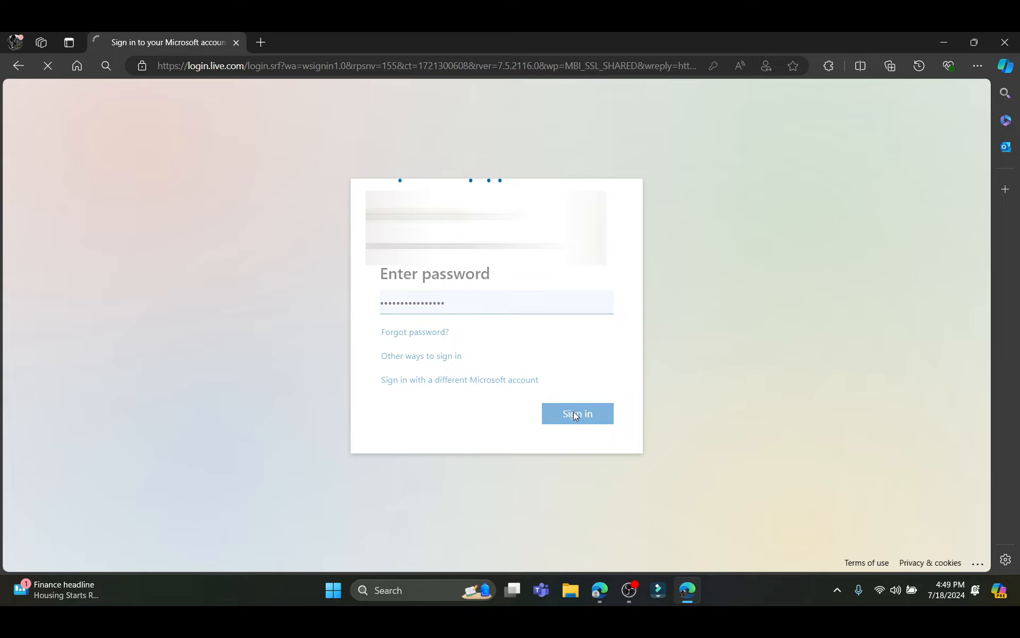
{"action": "left_click", "coordinate": [577, 414]}
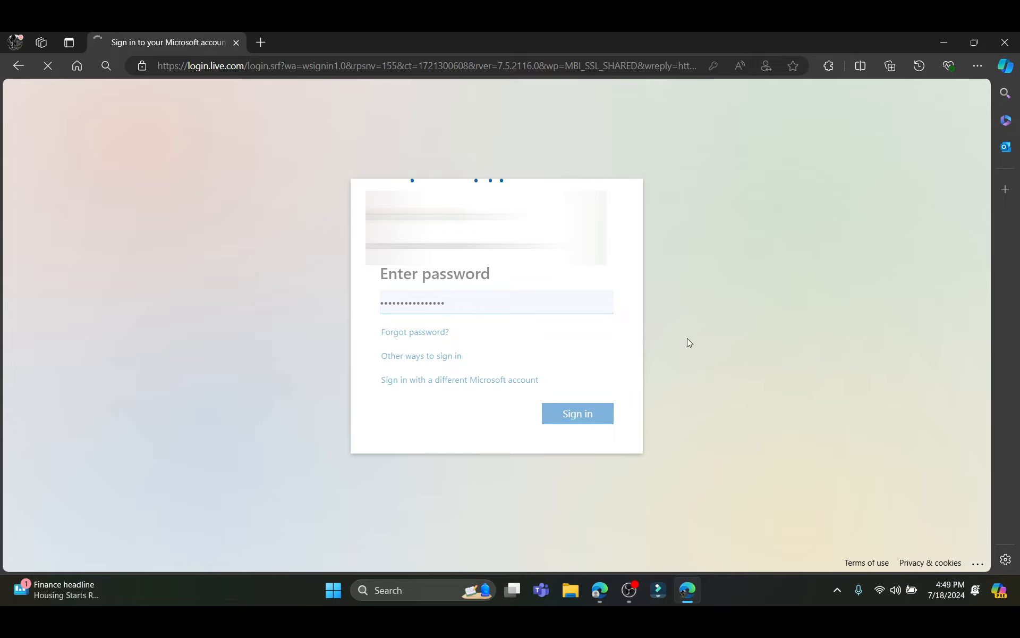
{"action": "left_click", "coordinate": [577, 413]}
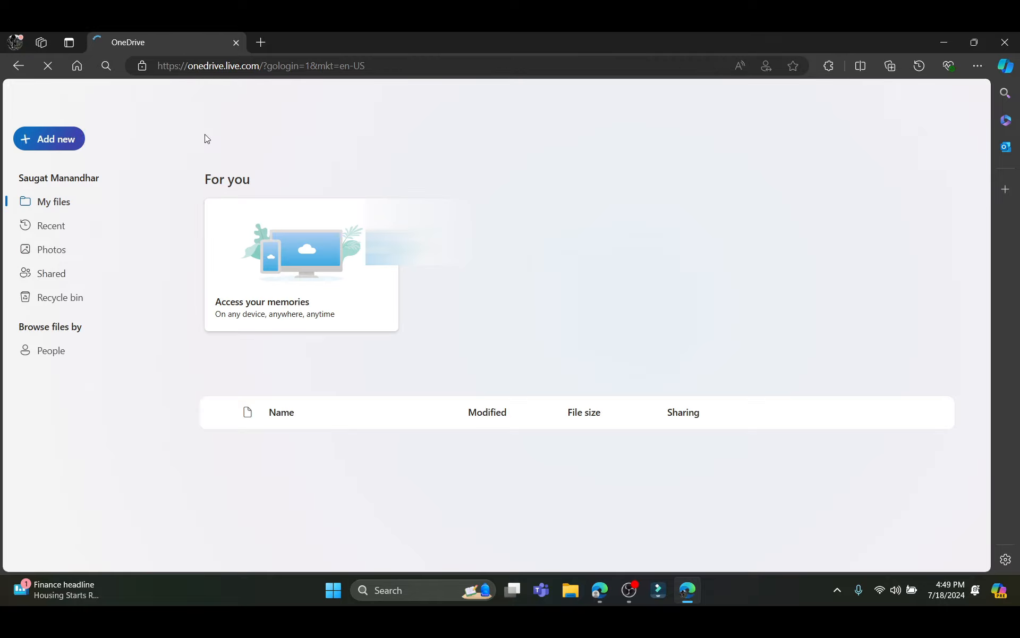
{"action": "mouse_move", "coordinate": [612, 209]}
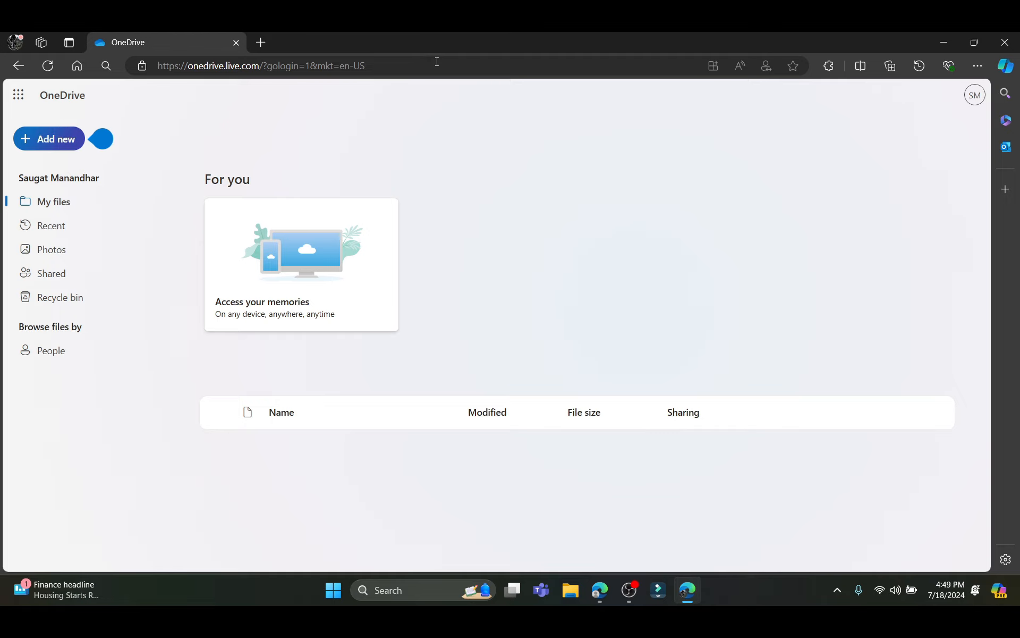
Step: Bring up the My files page listing folders and 1.9 GB of 5 GB used
{"action": "left_click", "coordinate": [53, 202]}
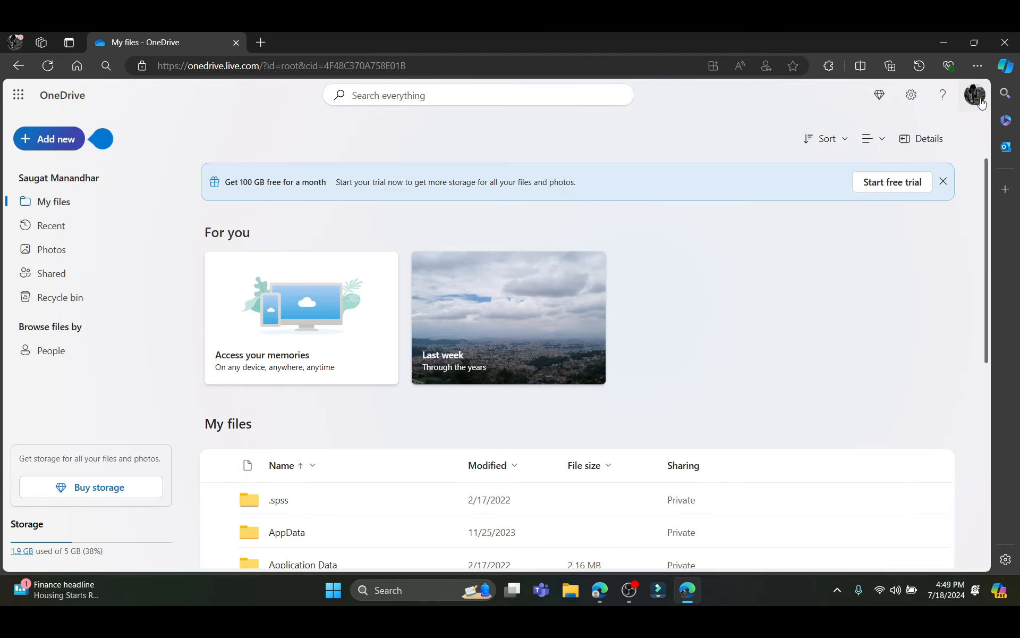
{"action": "mouse_move", "coordinate": [974, 96]}
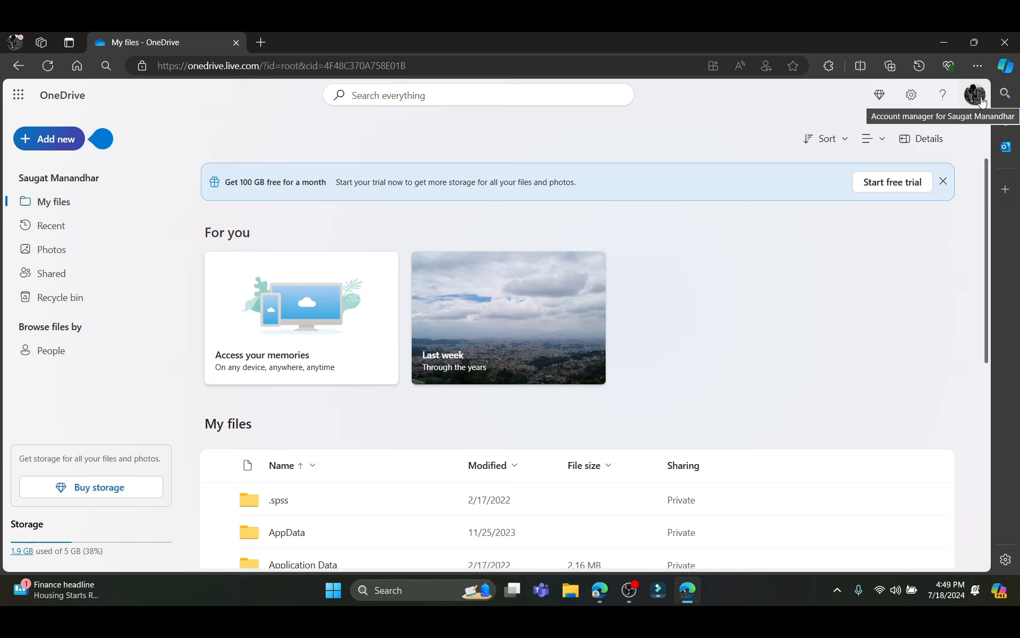
Step: Choose Sign out from the profile picture's account manager menu
{"action": "left_click", "coordinate": [974, 95]}
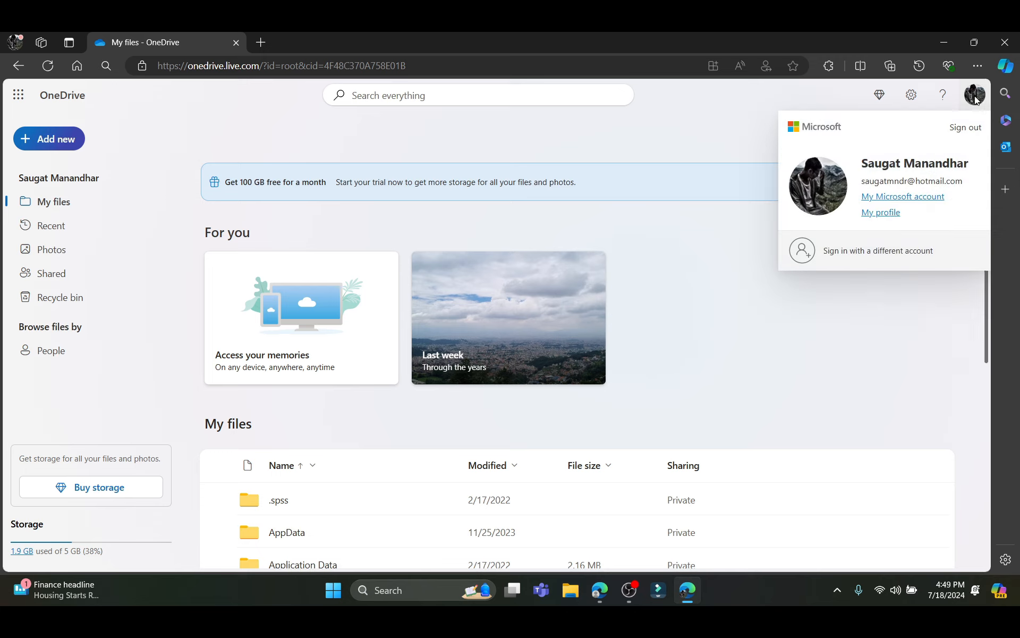
{"action": "mouse_move", "coordinate": [878, 251]}
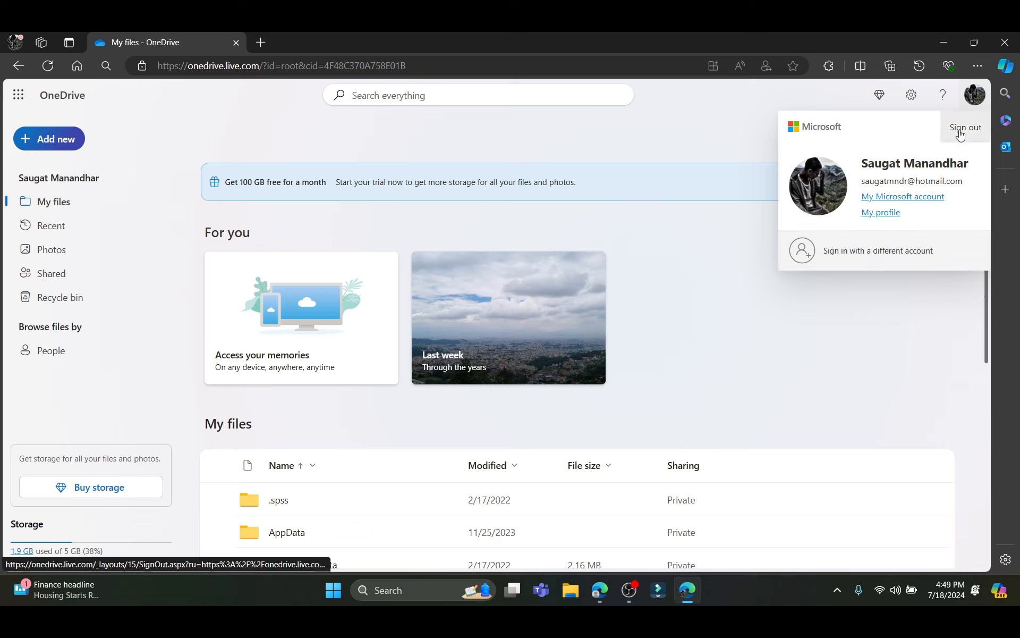
{"action": "mouse_move", "coordinate": [957, 129]}
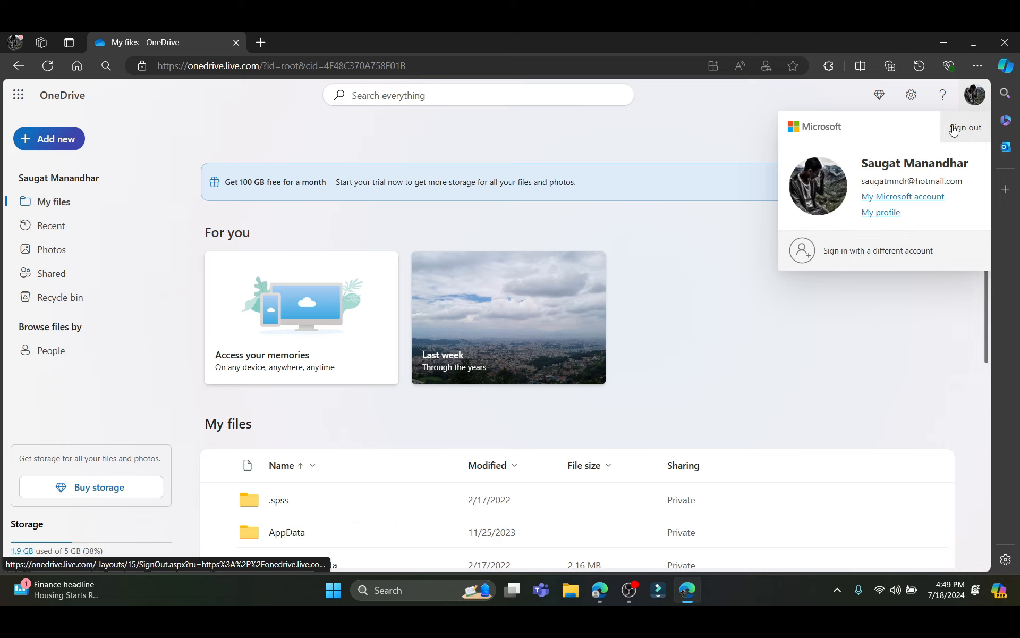
{"action": "left_click", "coordinate": [966, 128]}
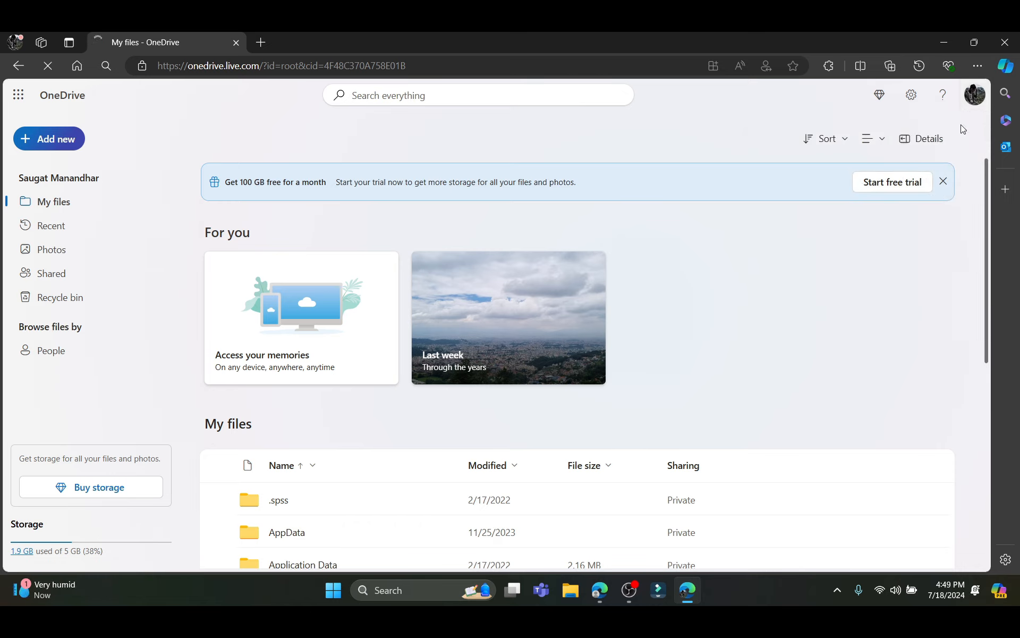
{"action": "mouse_move", "coordinate": [921, 138]}
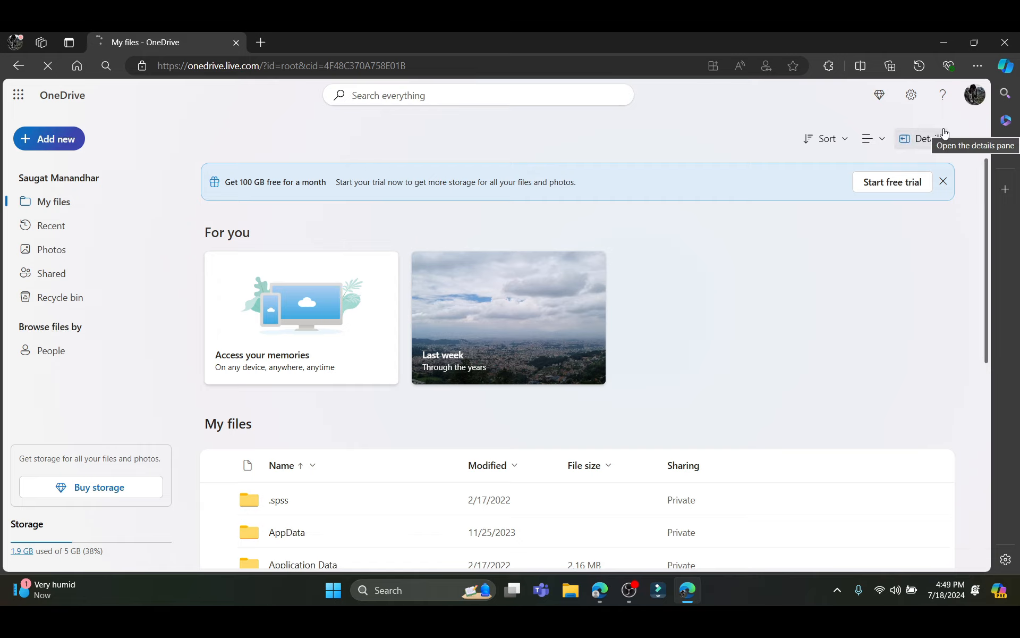